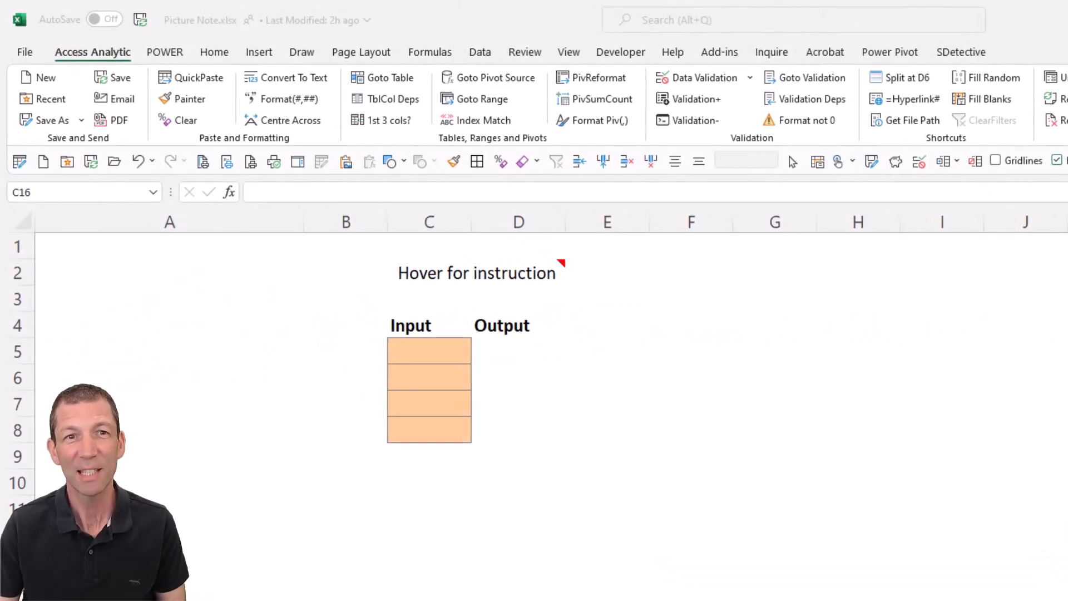
Inspect the Output IF formula and show the first Input cell's dropdown list A–D.
left_click(606, 325)
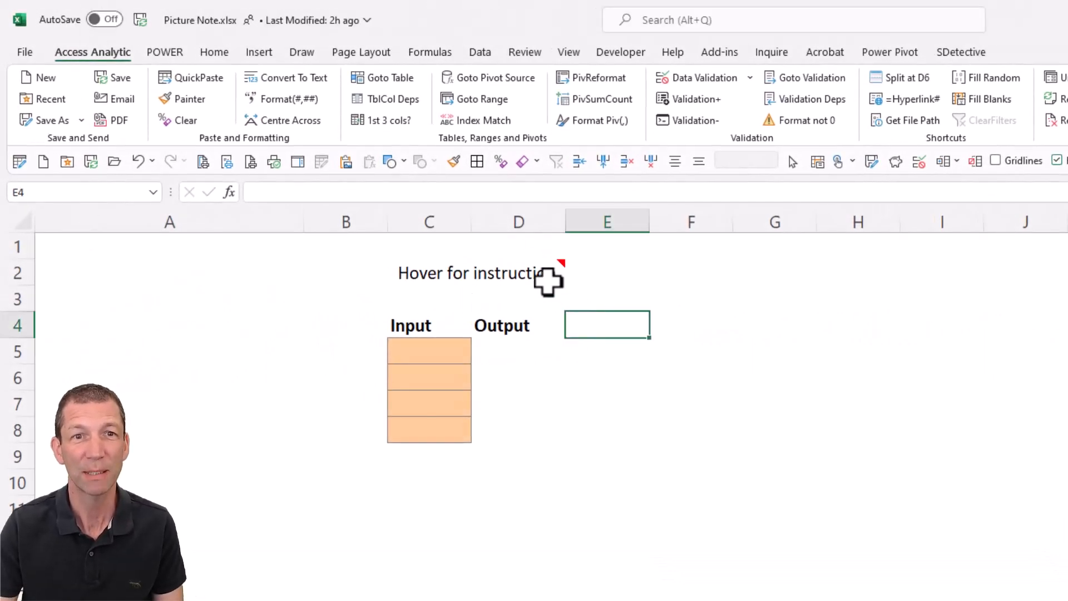
left_click(804, 312)
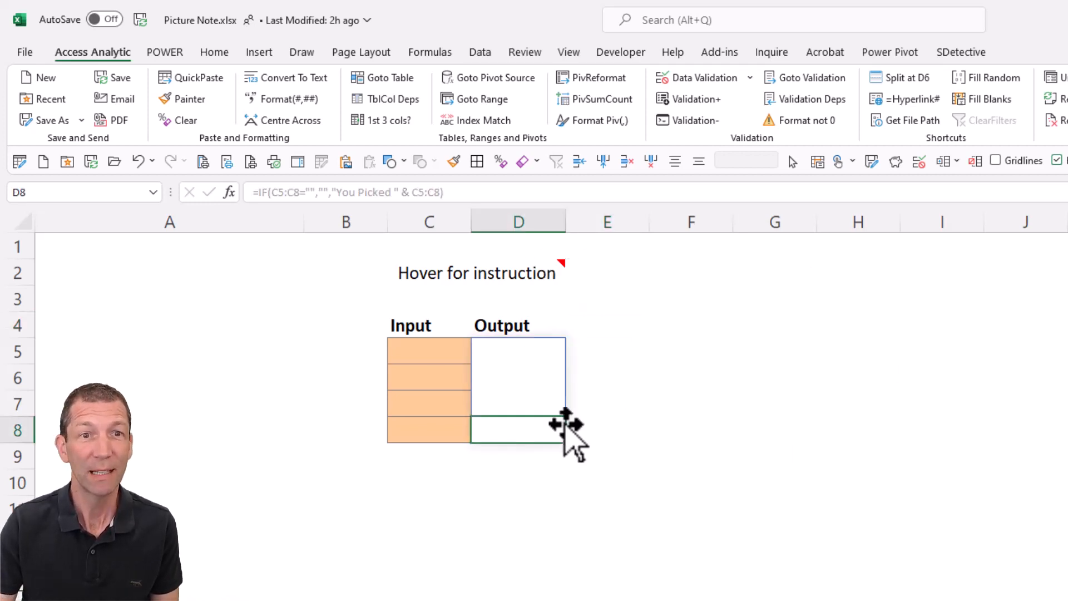
left_click(479, 355)
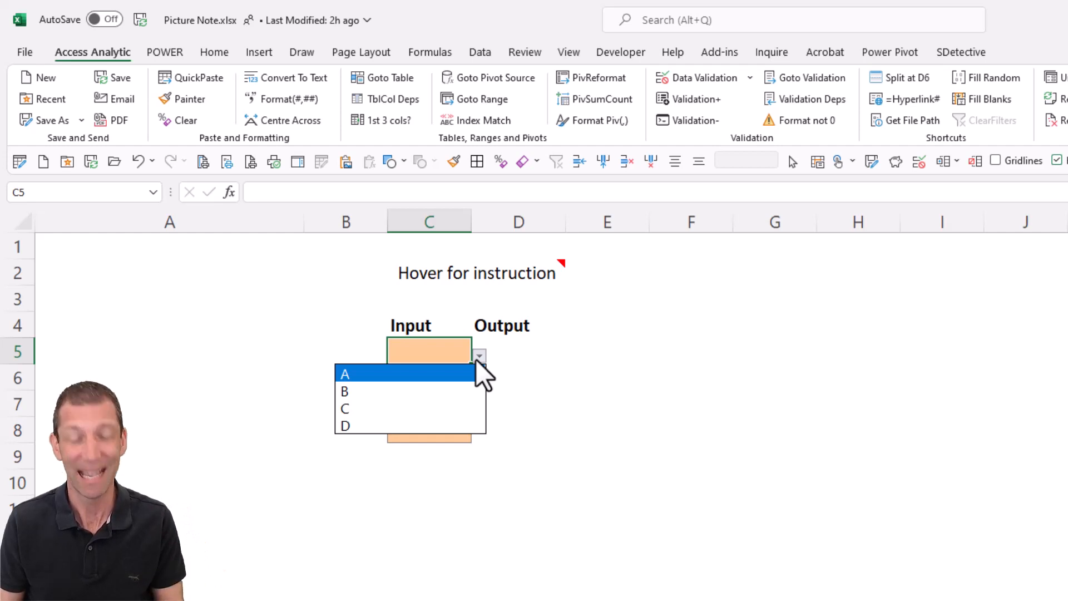
Capture a region screenshot of the table with the open A–D dropdown via Win+Shift+S.
key("win+shift+s")
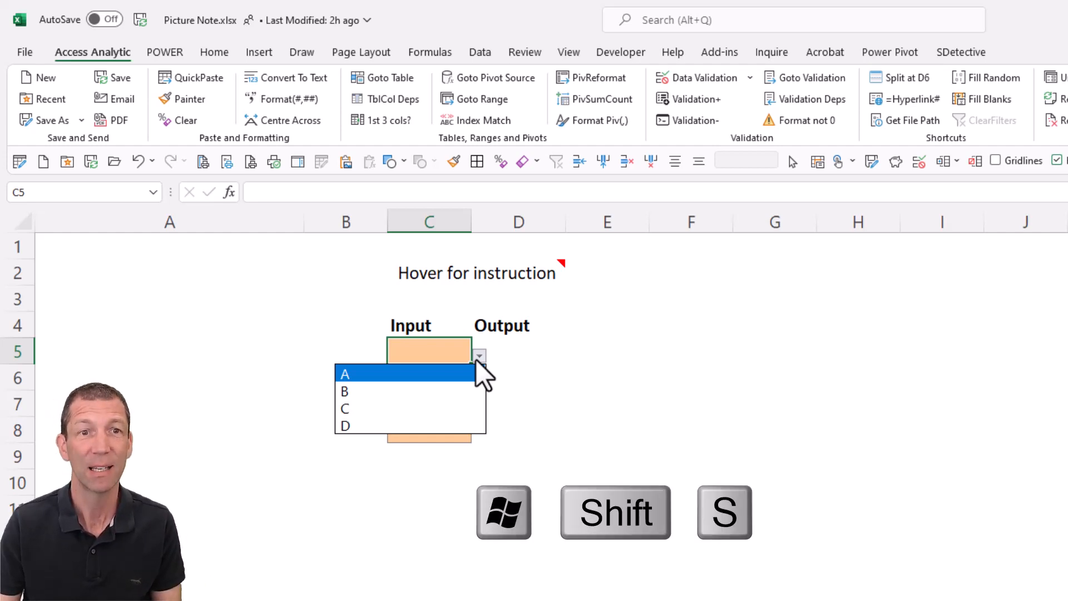
key("win+shift+s")
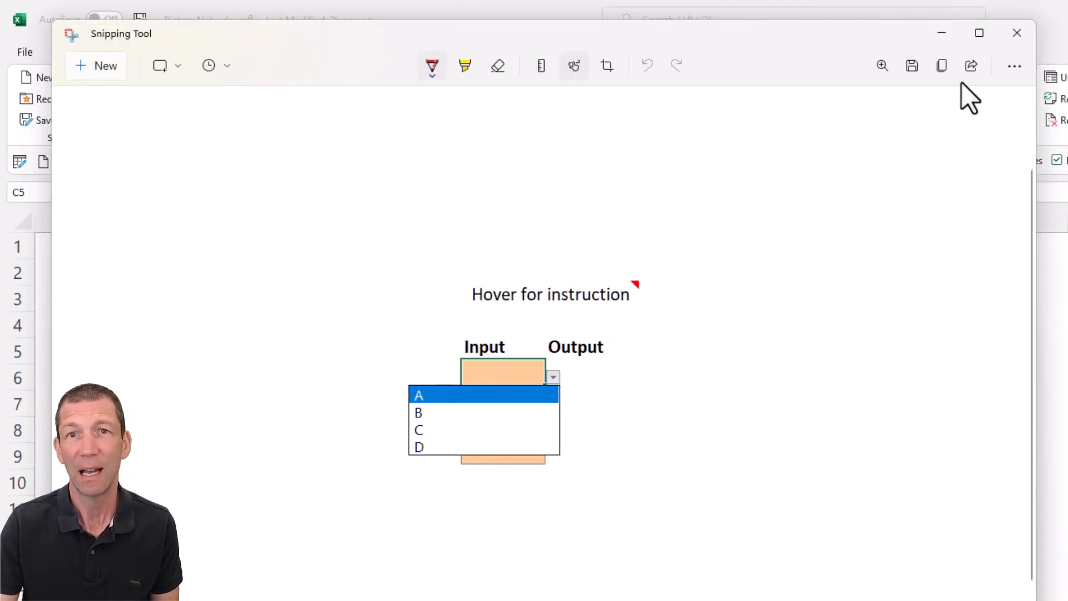
mouse_move(569, 391)
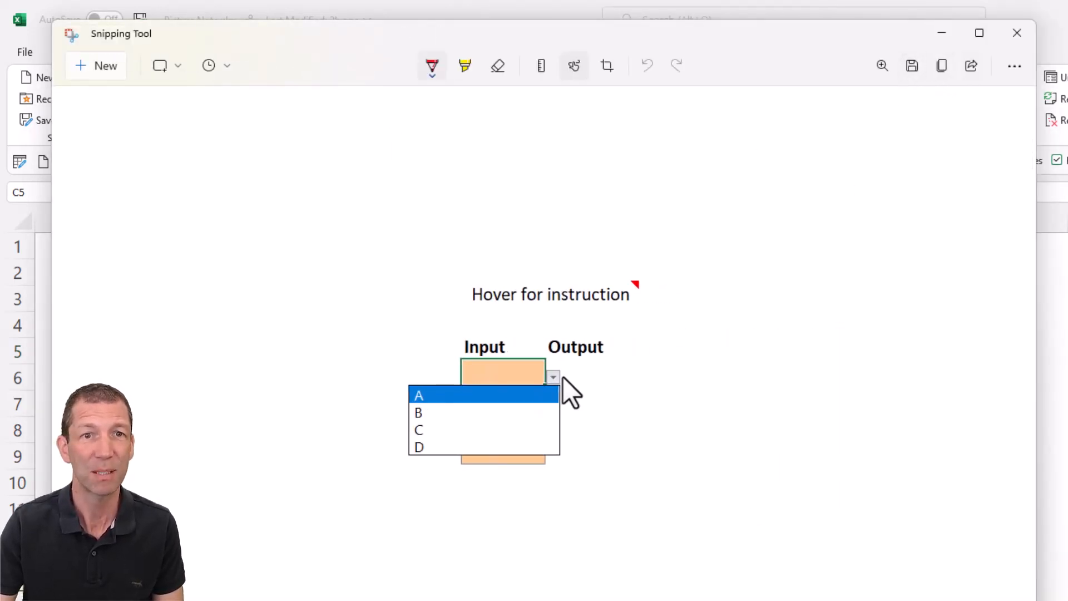
mouse_move(981, 13)
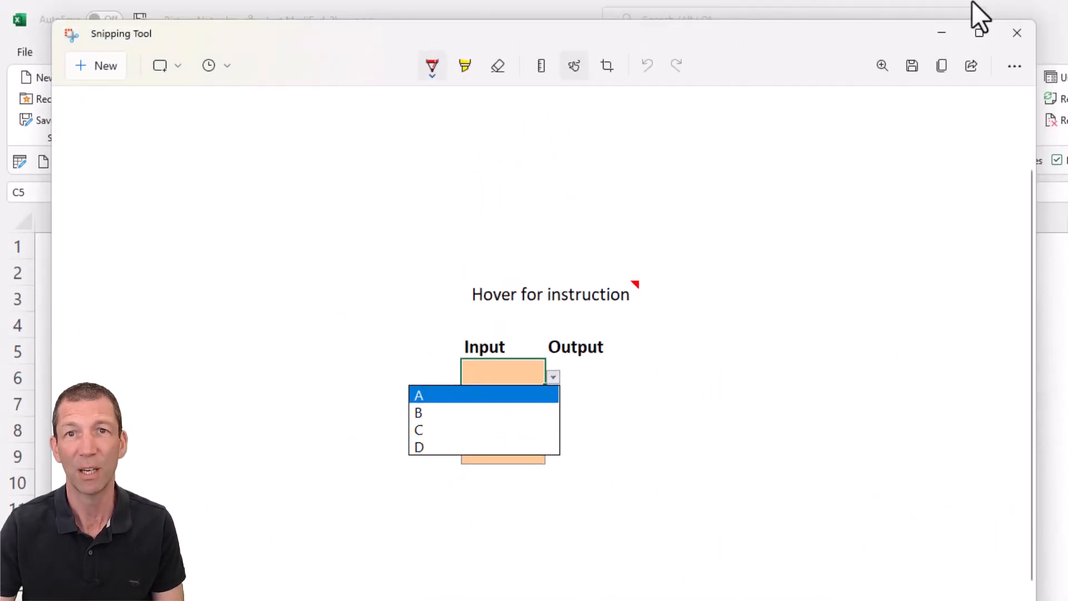
View the Accessibility Keyboard setting showing Print screen snipping turned Off.
left_click(1017, 33)
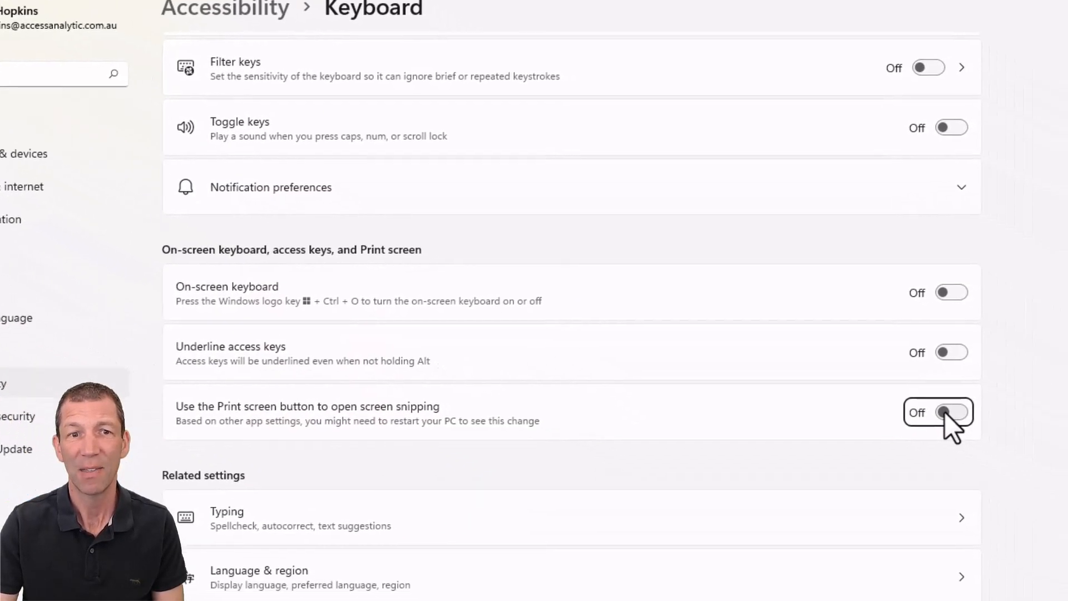
scroll("down", 3)
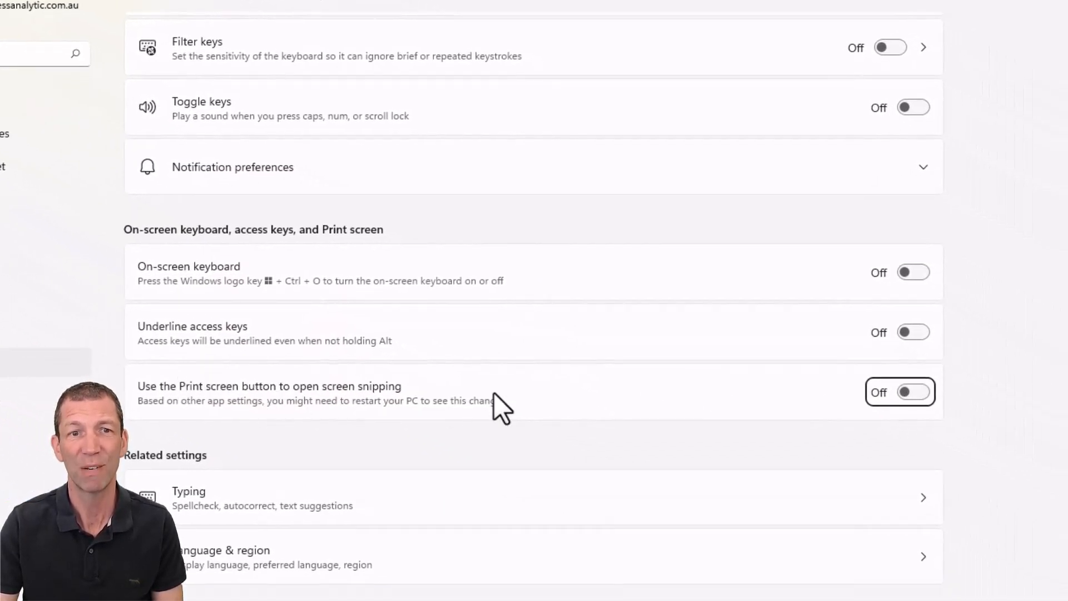
left_click(913, 392)
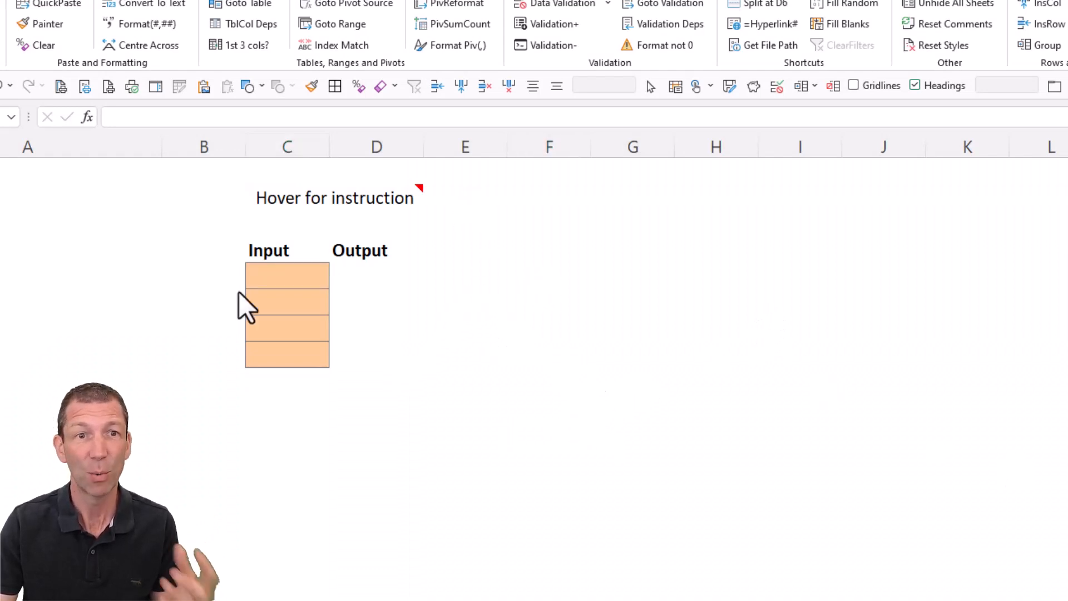
Attach a new empty note to cell F2.
left_click(549, 433)
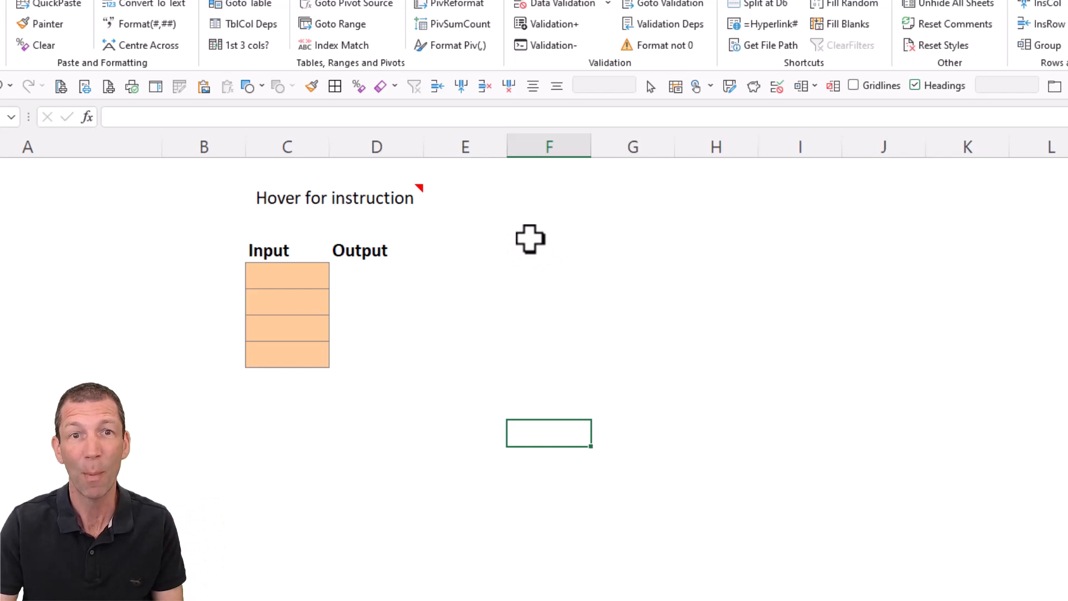
left_click(549, 197)
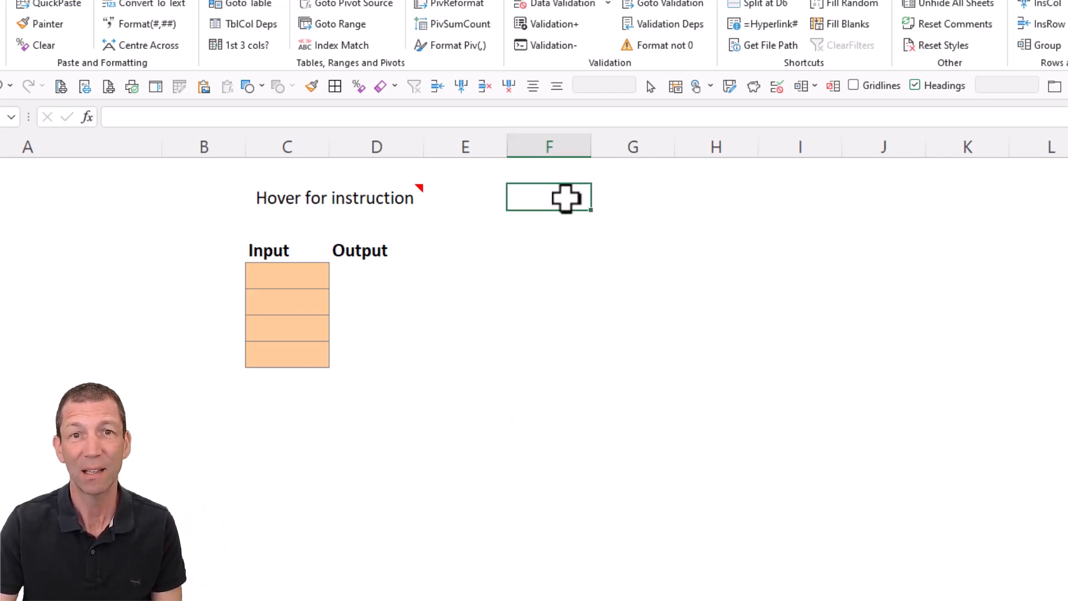
right_click(549, 198)
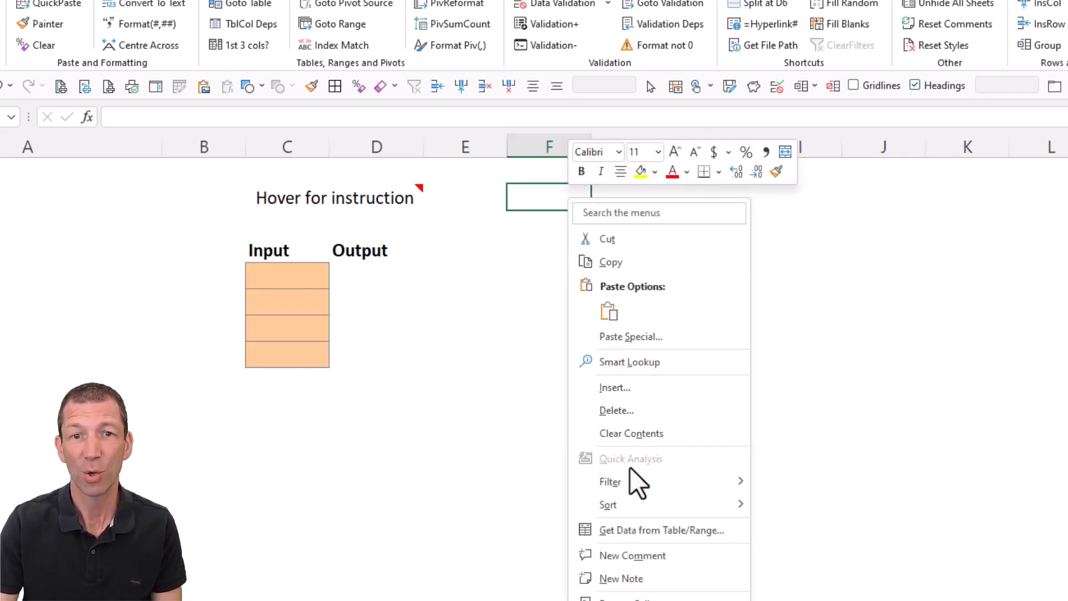
mouse_move(621, 579)
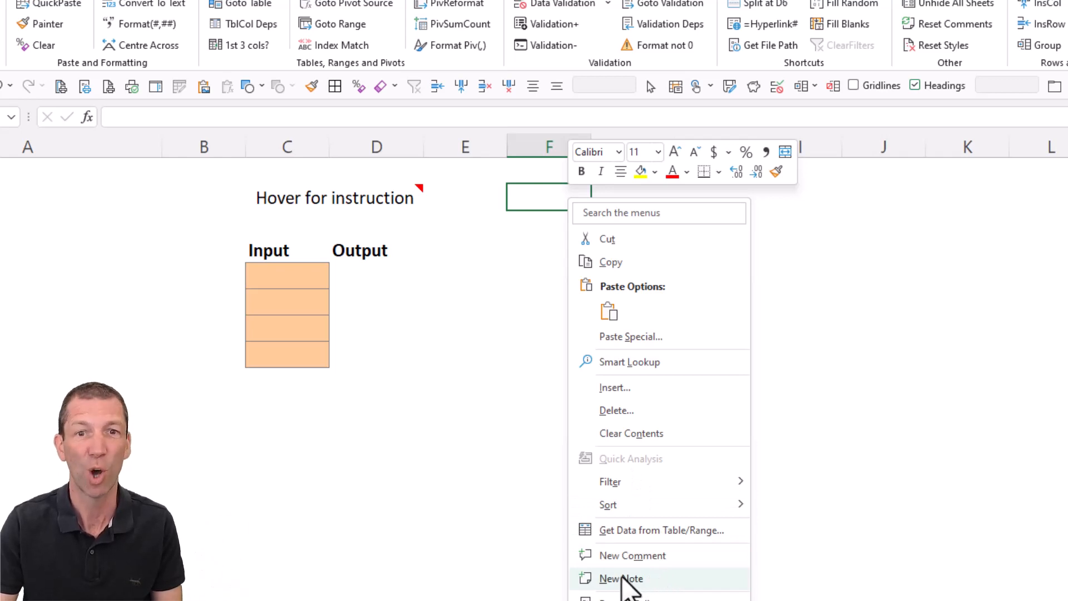
left_click(621, 579)
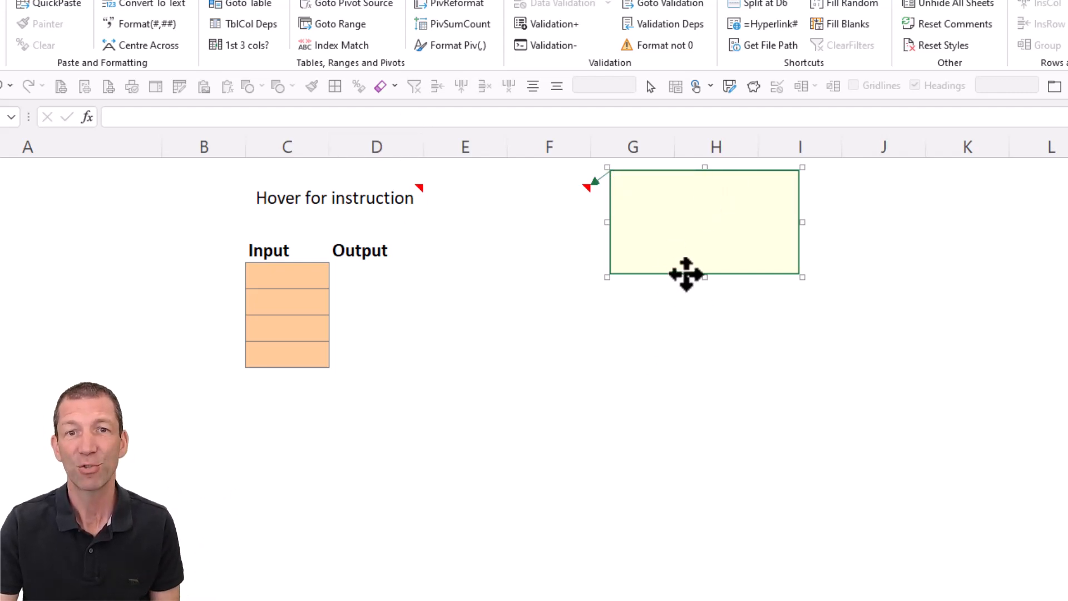
Reach the note's Fill Effects picture options from its format settings.
right_click(686, 271)
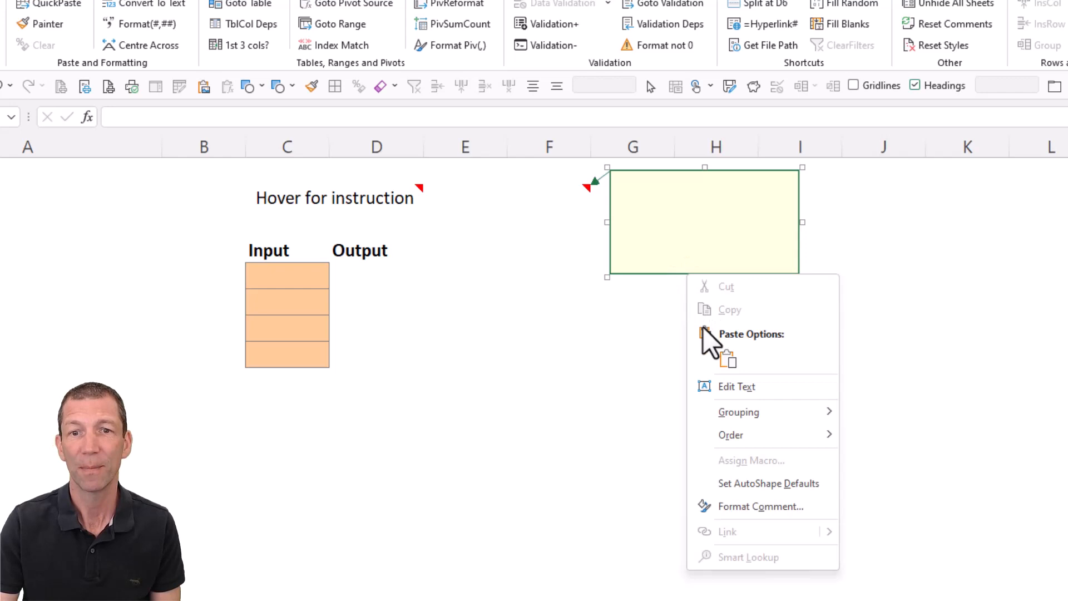
mouse_move(741, 506)
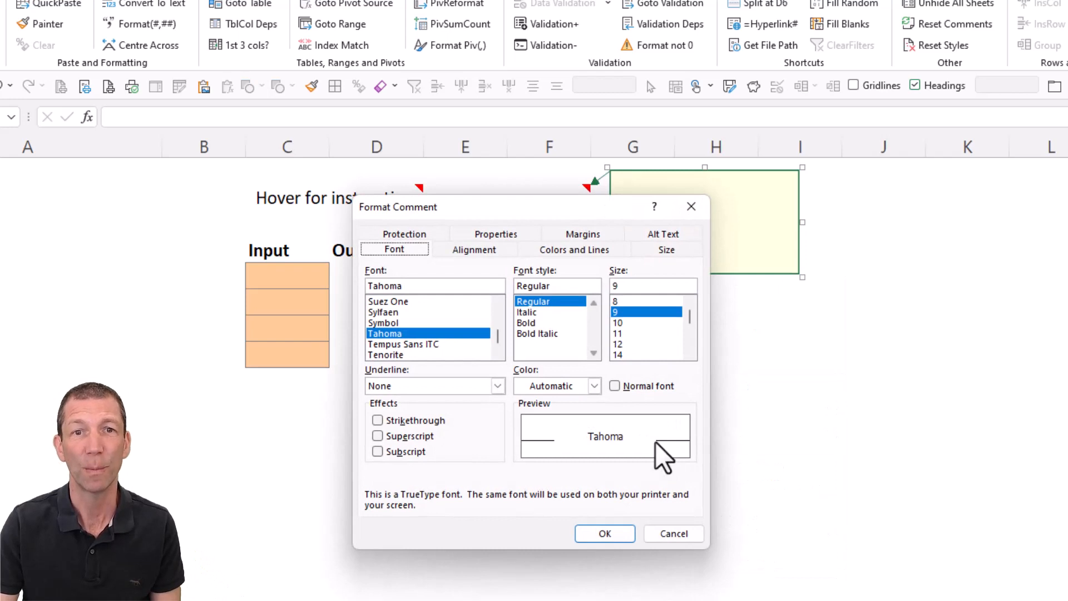
left_click(574, 250)
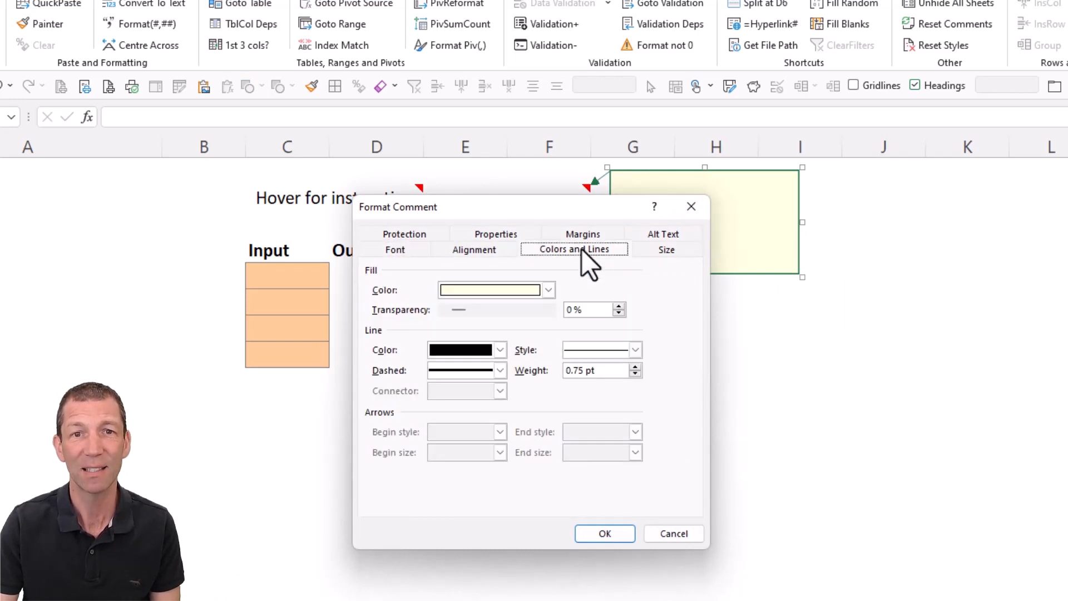
left_click(548, 290)
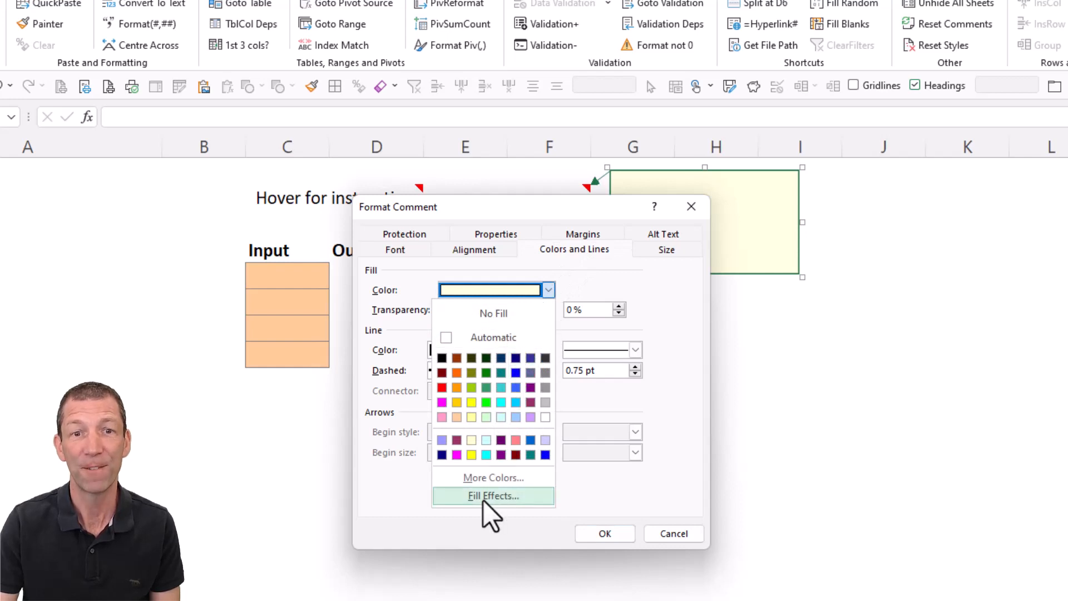
left_click(493, 495)
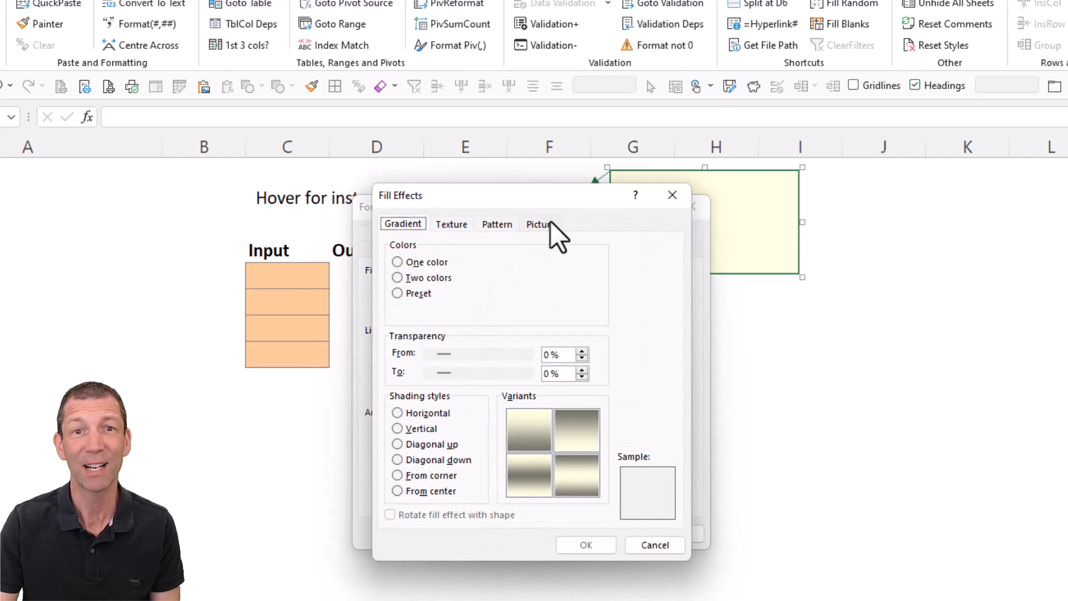
left_click(541, 224)
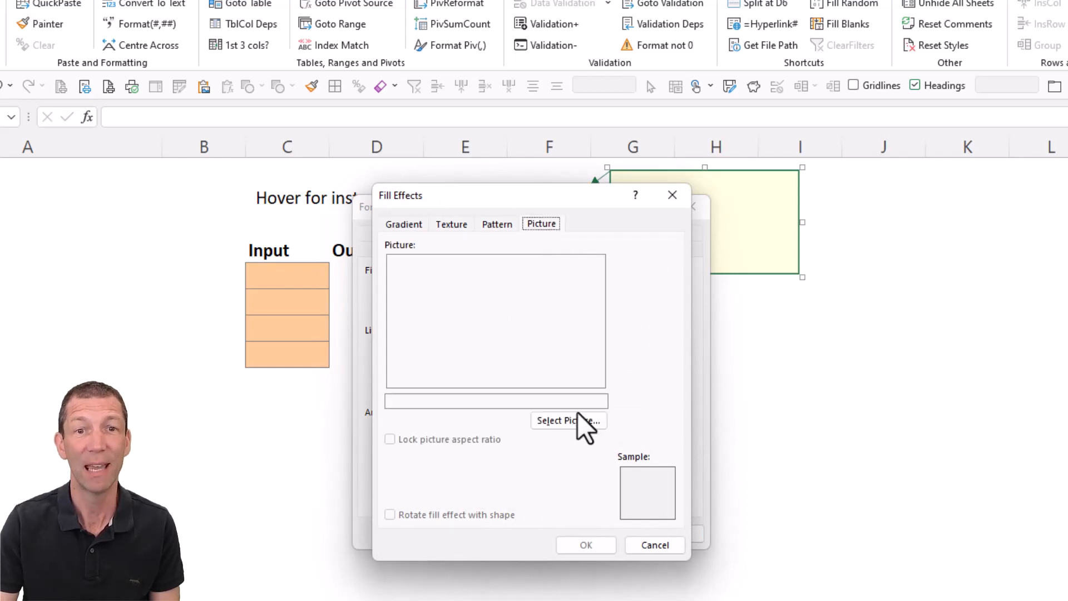
Fill the note with the Screenshot file as a picture, aspect ratio locked.
left_click(568, 419)
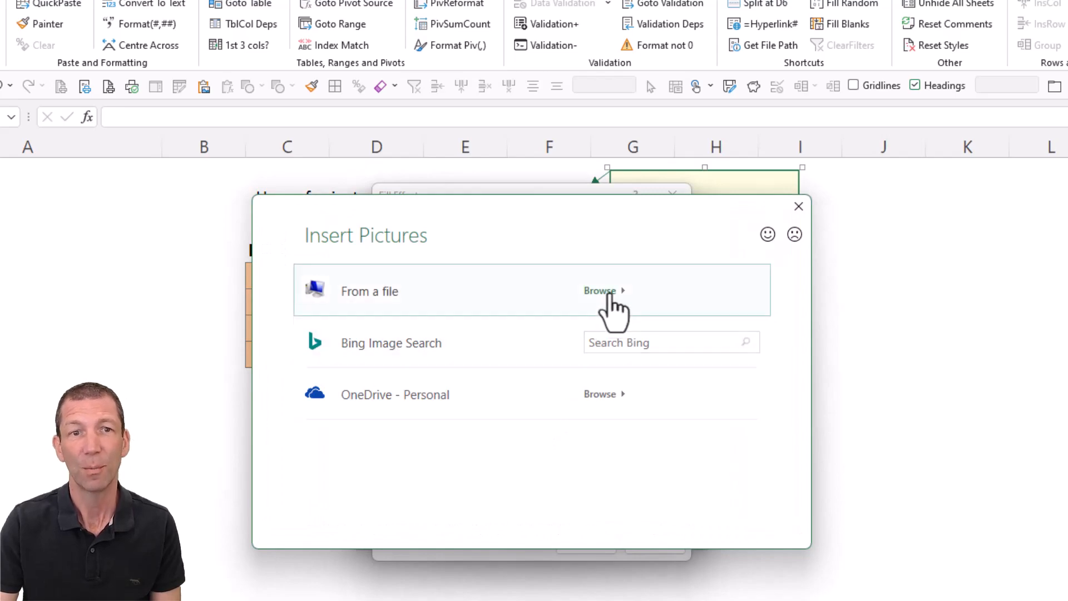
left_click(600, 291)
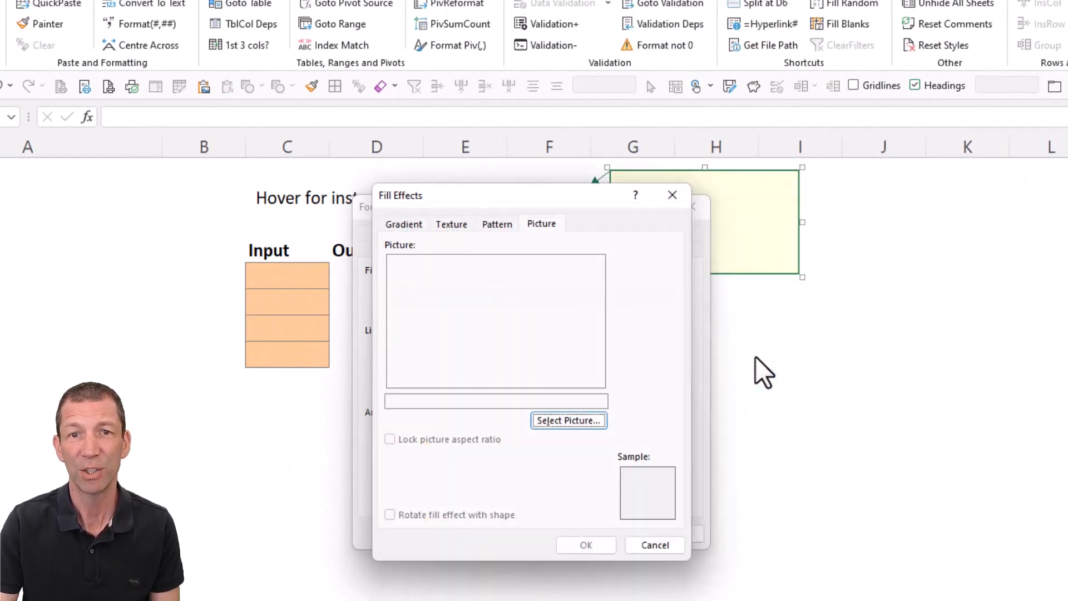
left_click(390, 439)
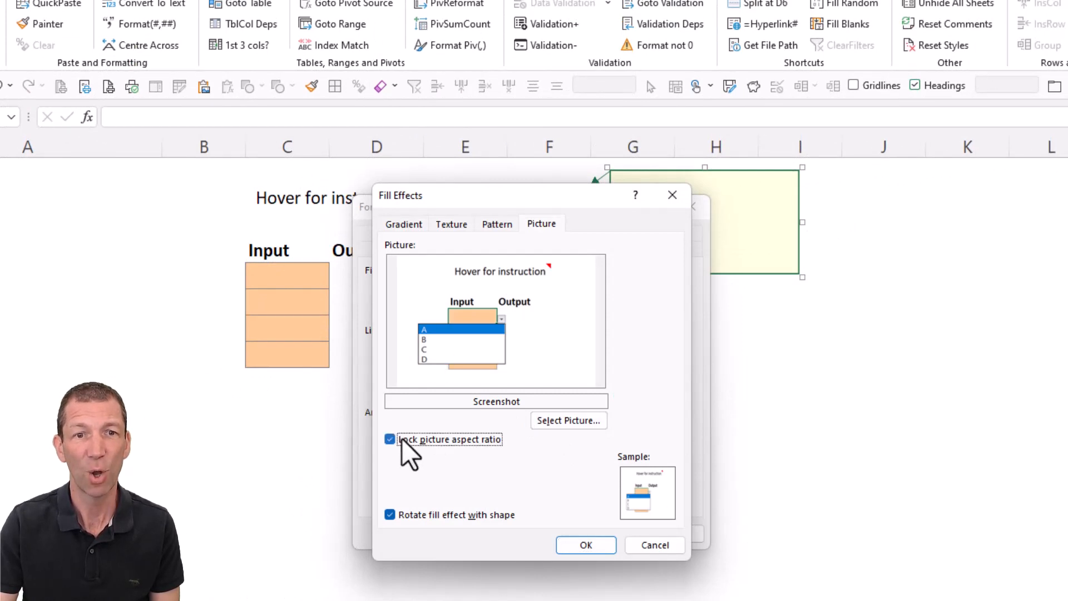
left_click(390, 515)
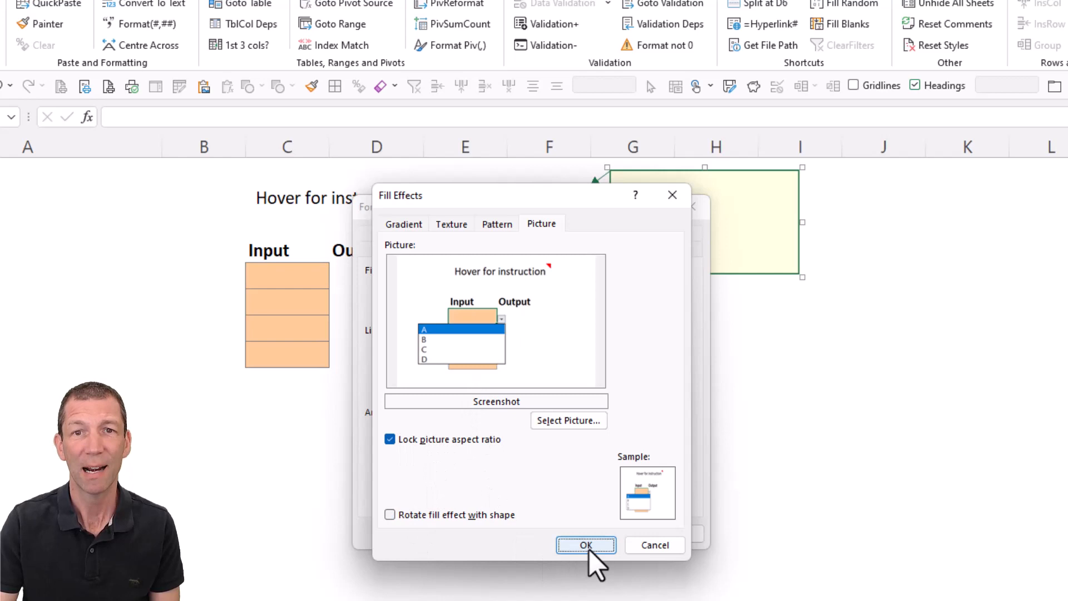
left_click(584, 546)
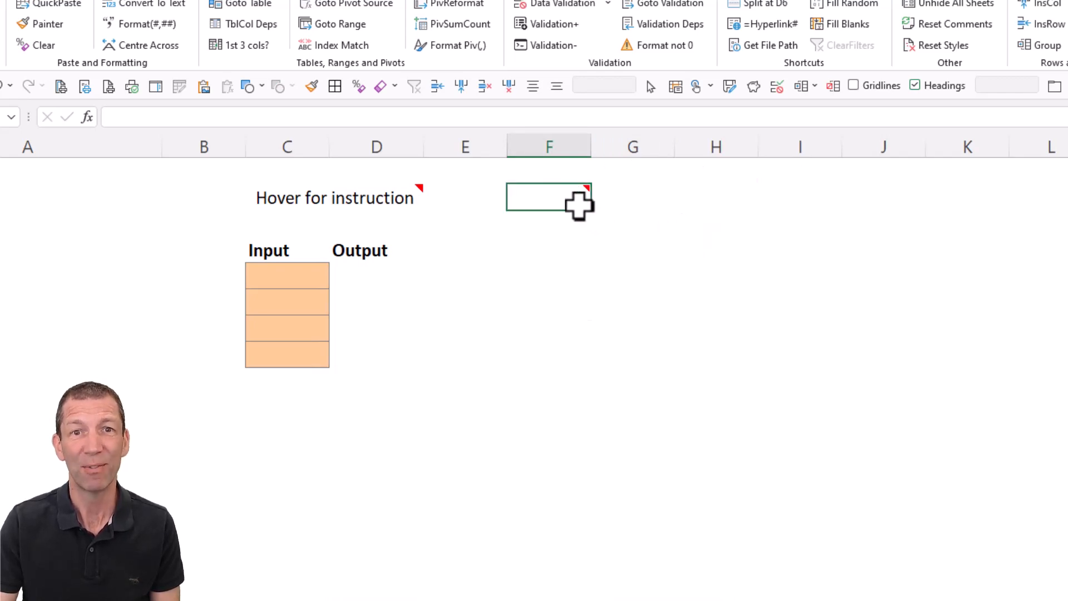
Reshape the F2 note through folded-corner and bevel shapes, ending on Wave.
right_click(549, 198)
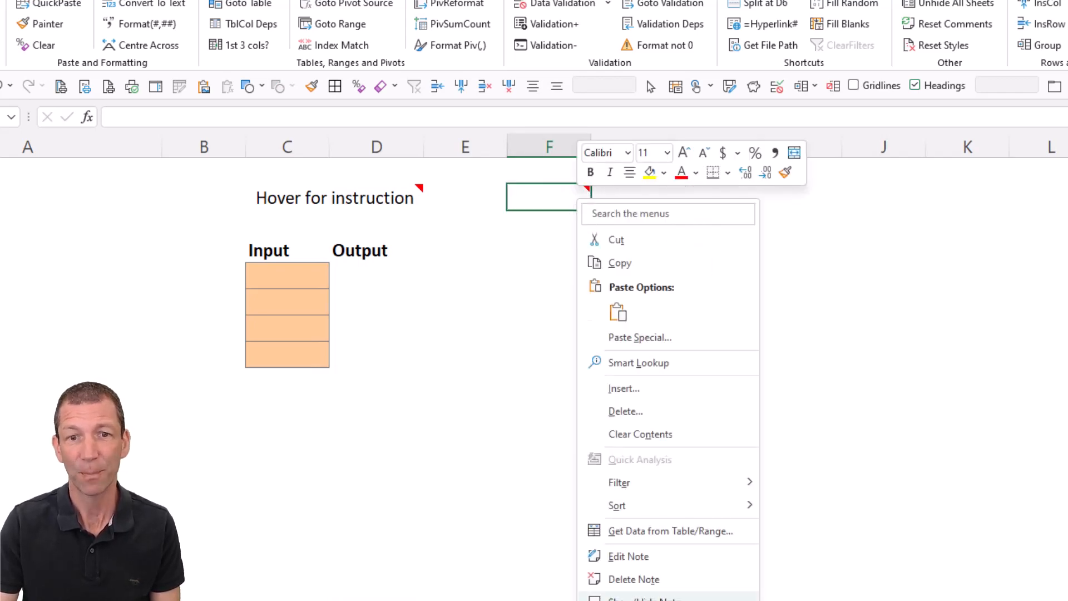
mouse_move(630, 556)
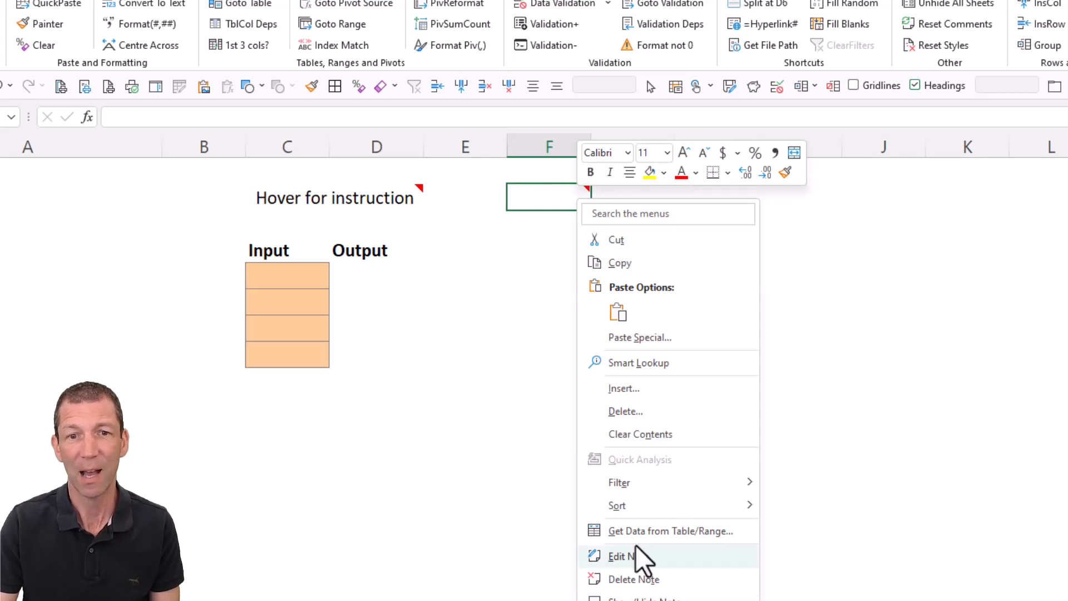
left_click(622, 556)
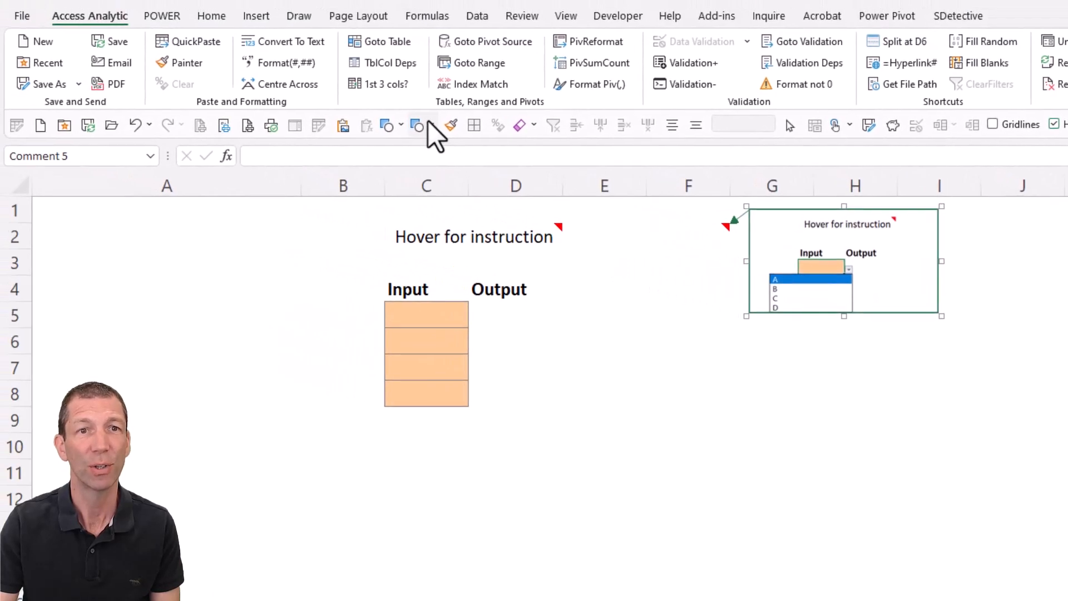
left_click(421, 125)
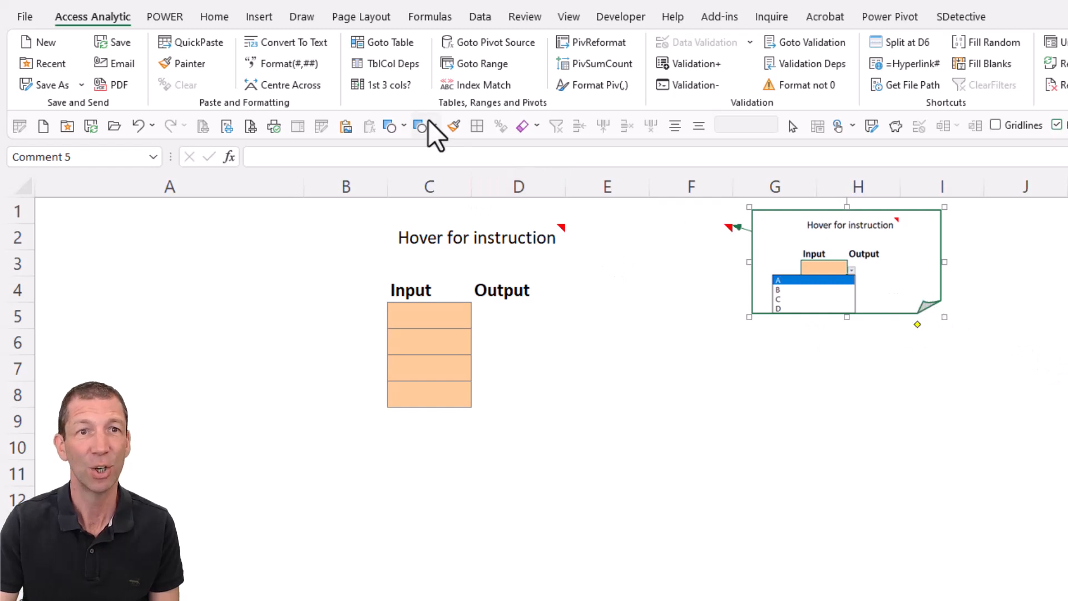
left_click(420, 125)
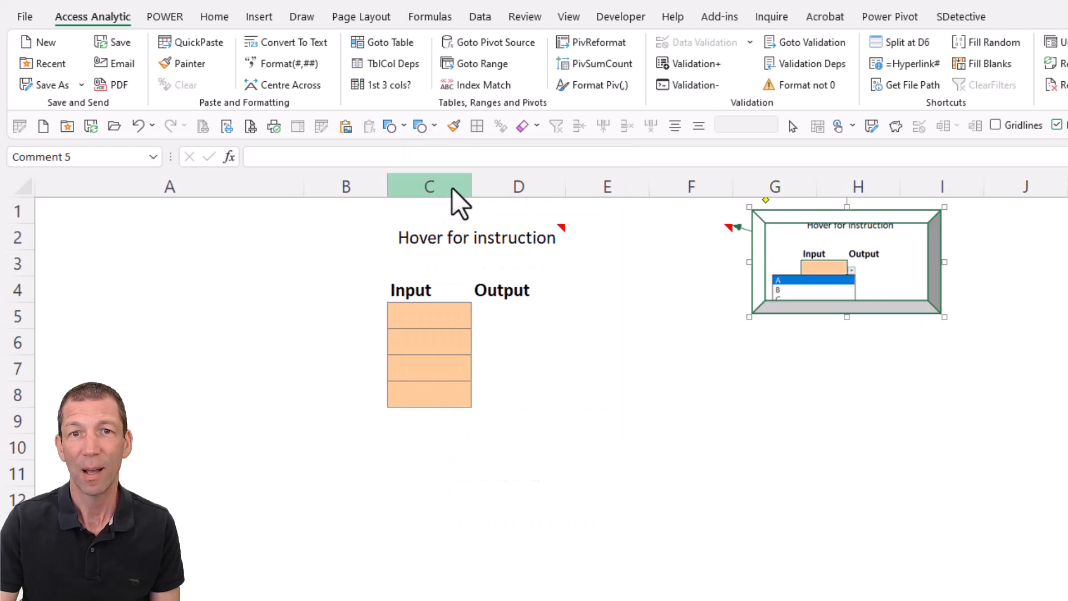
left_click(421, 126)
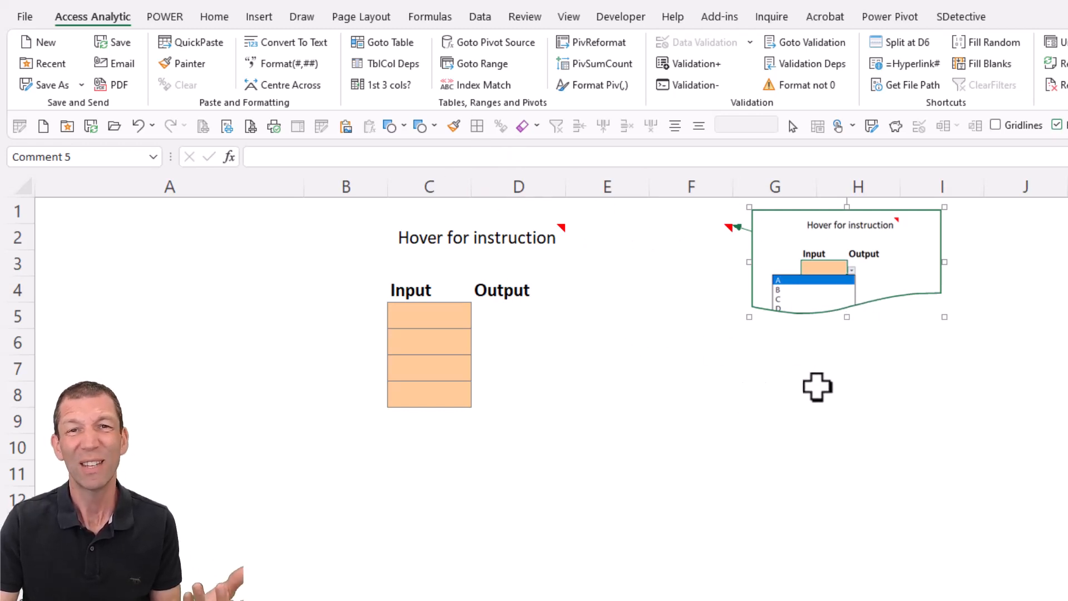
Hide the note, insert a blue rounded rectangle, and bring up Edit Shape's toolbar options.
left_click(858, 394)
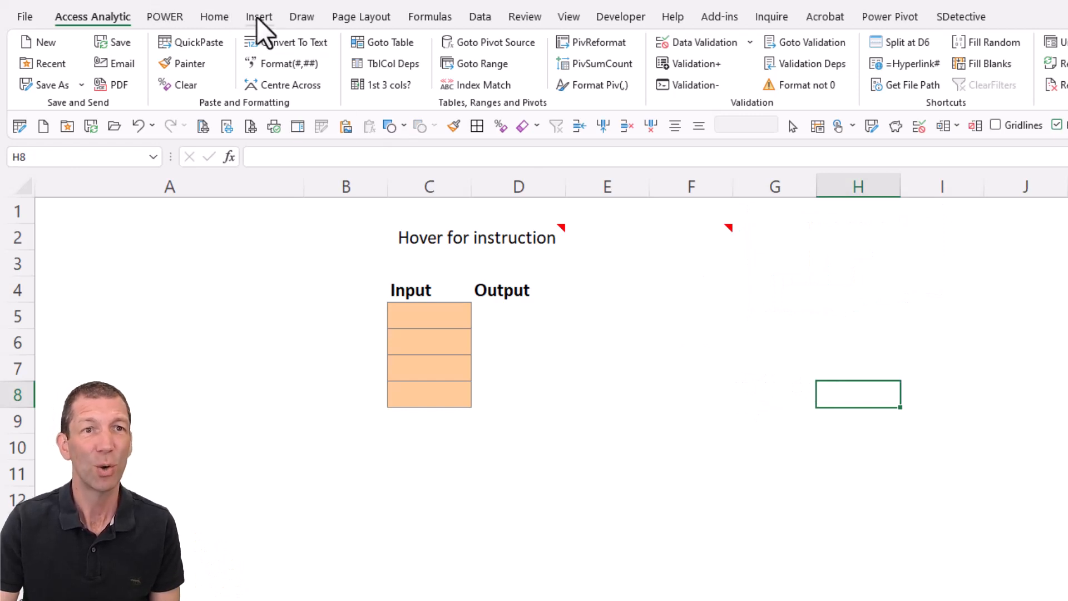
left_click(258, 16)
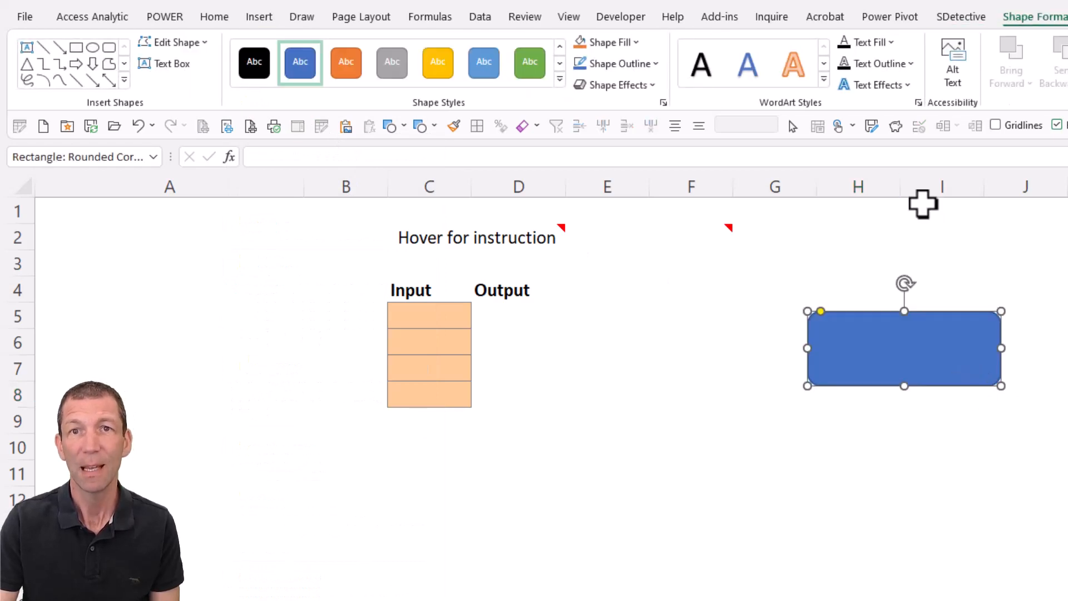
mouse_move(1005, 57)
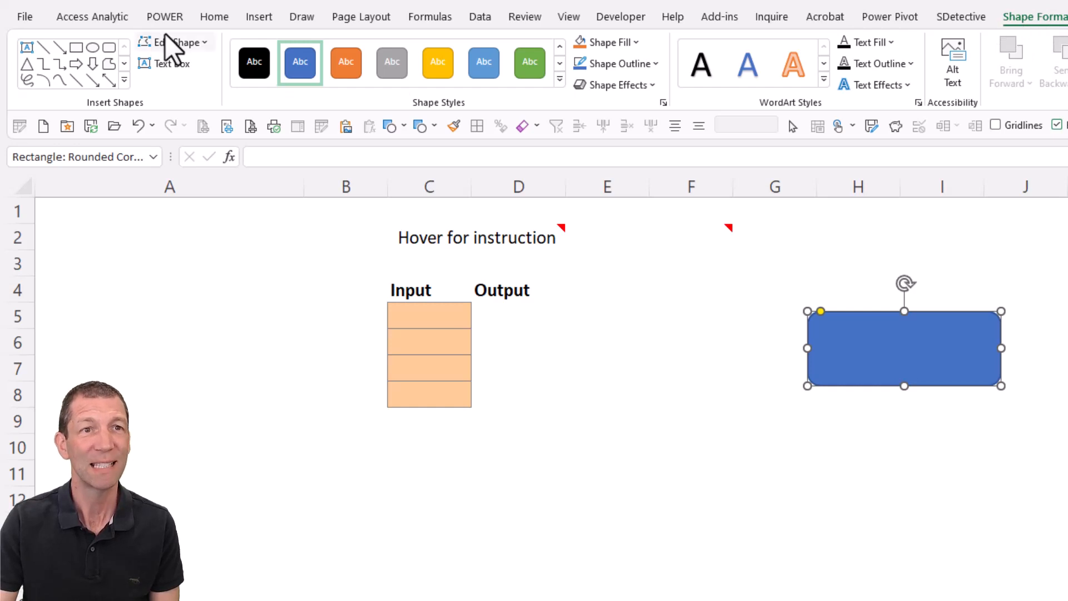
mouse_move(177, 43)
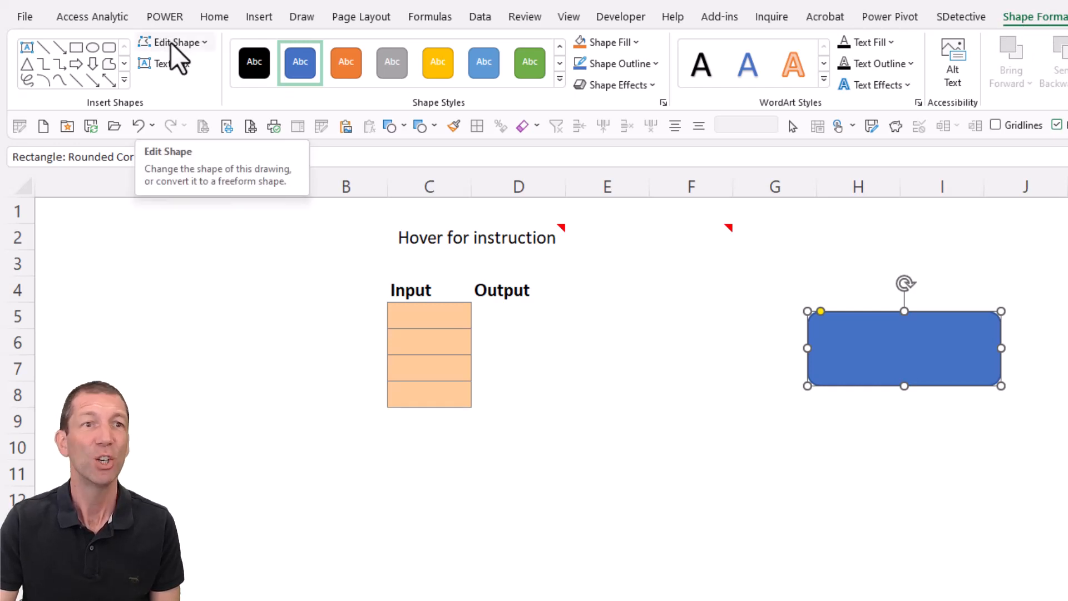
right_click(180, 42)
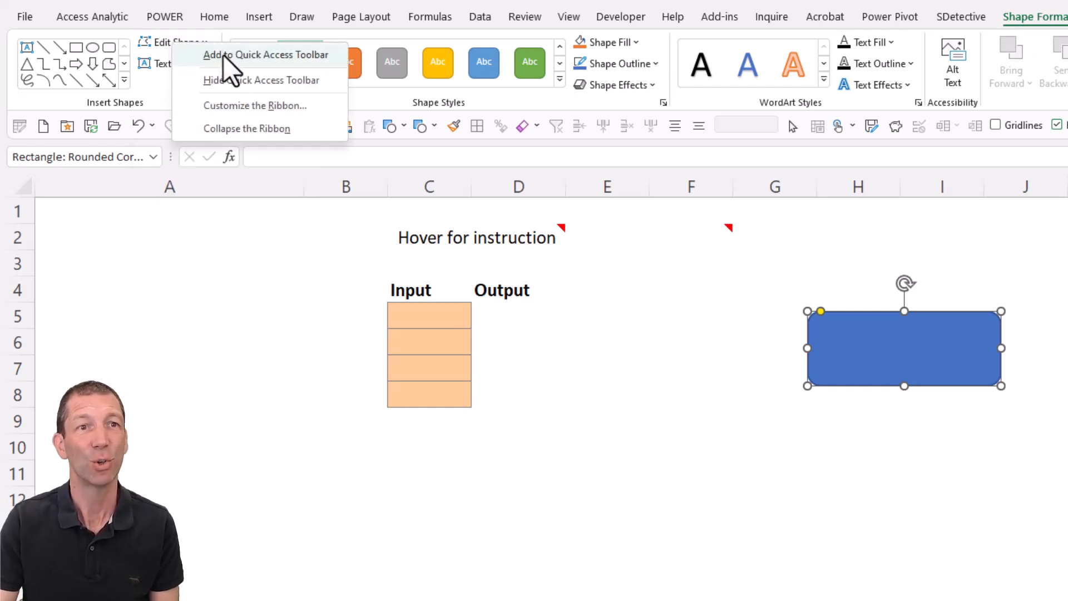